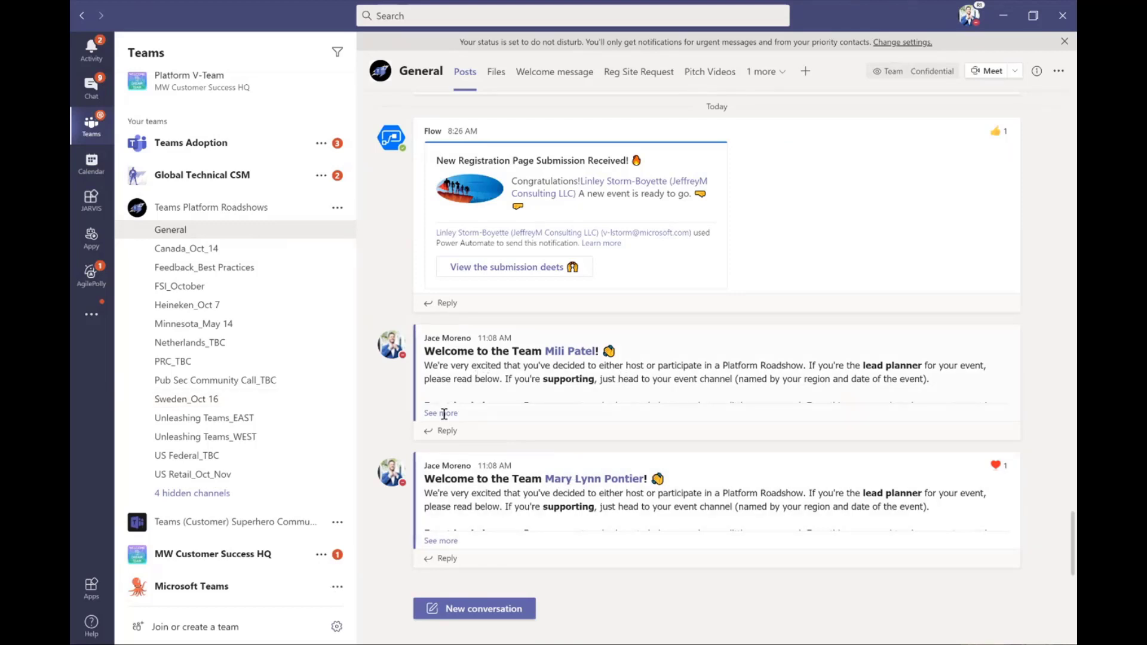
Step: Expand the first welcome post so the full steps for event lead planners show
left_click(440, 412)
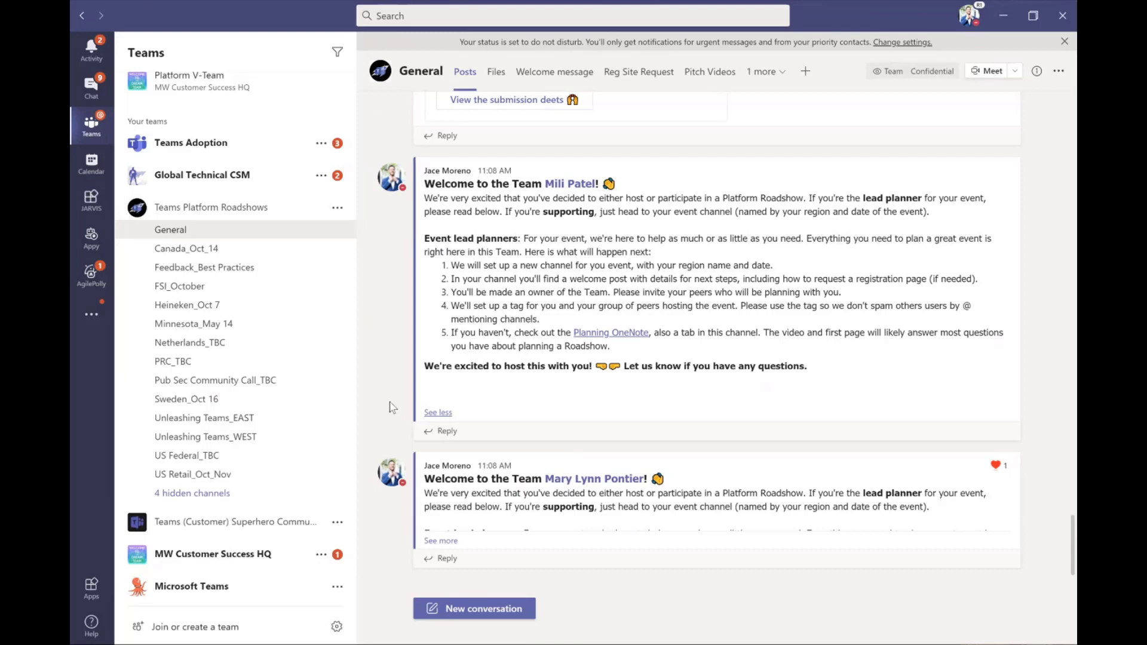
mouse_move(899, 180)
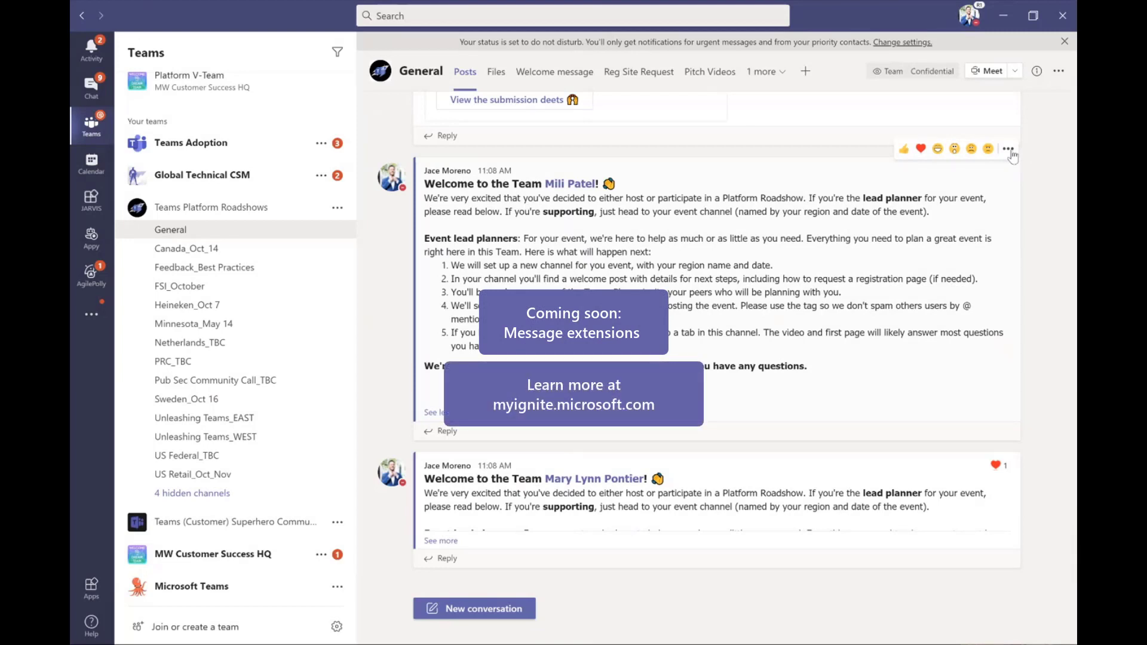
left_click(1008, 148)
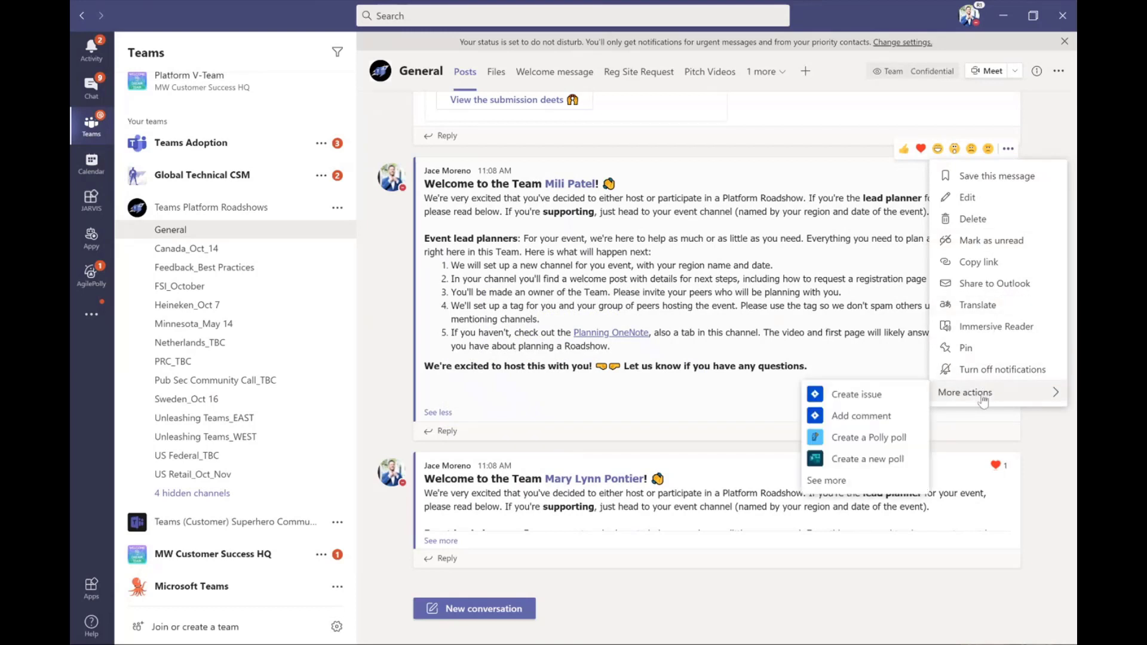
mouse_move(964, 391)
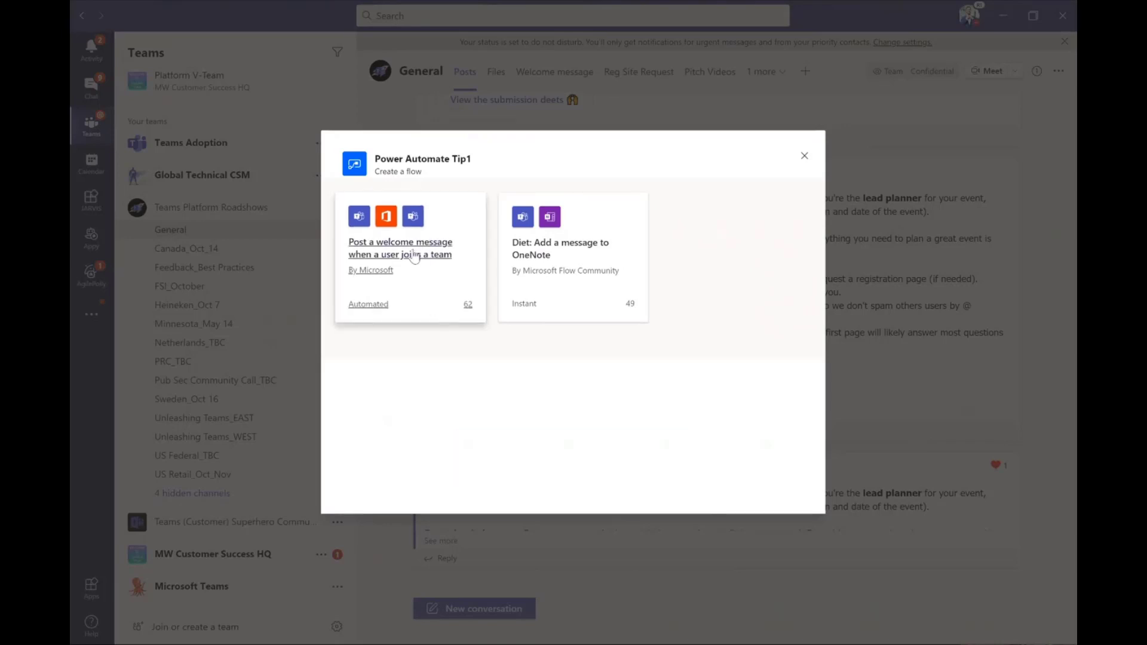
Step: Preview the 'Post a welcome message when a user joins a team' template, then cancel and close Power Automate
left_click(400, 249)
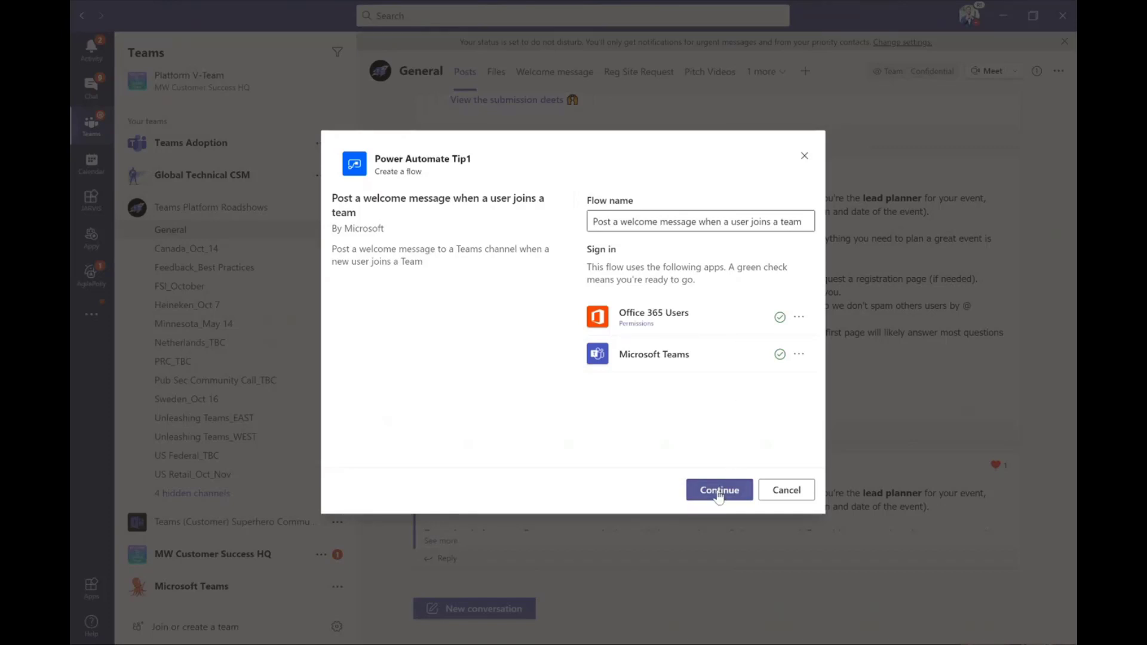
left_click(718, 489)
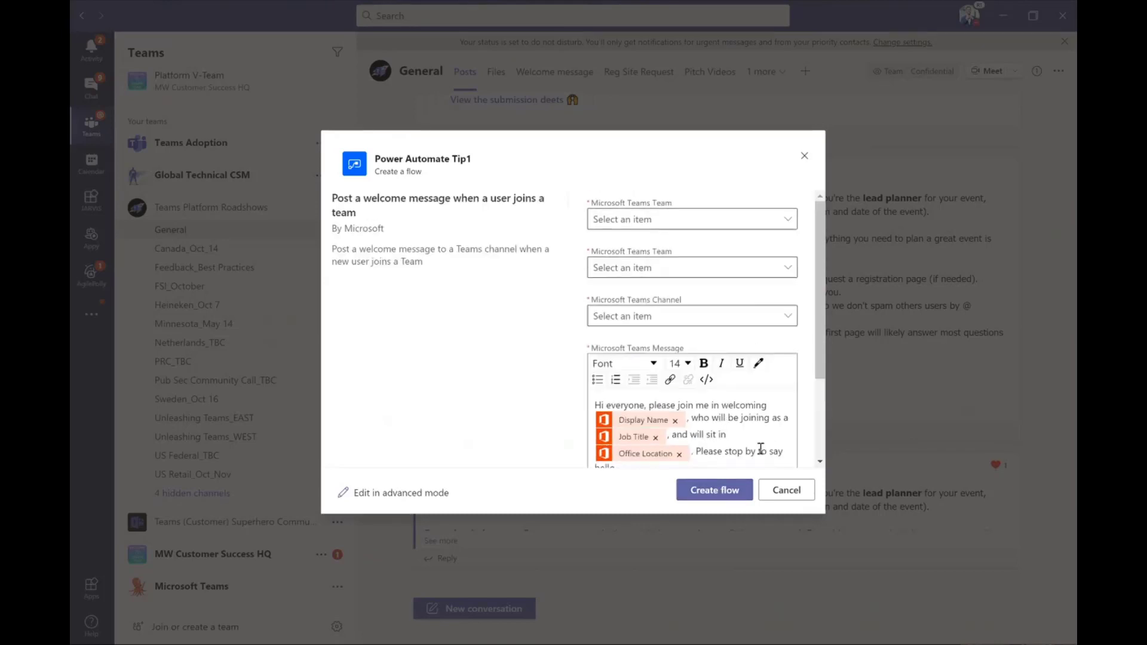
left_click(786, 490)
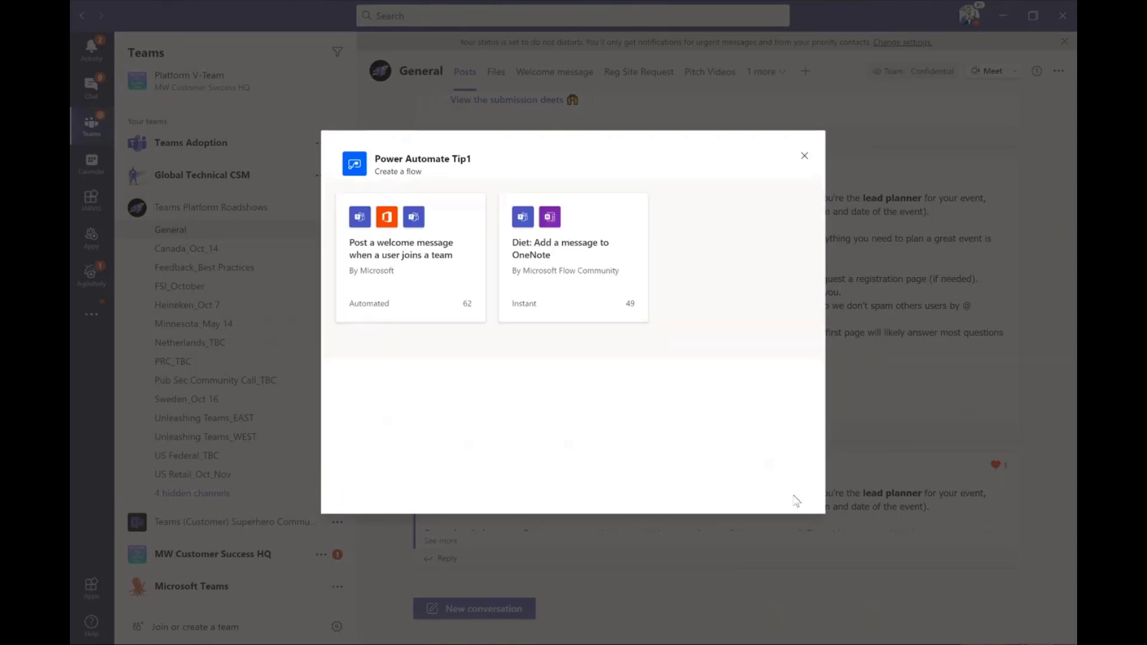
left_click(804, 155)
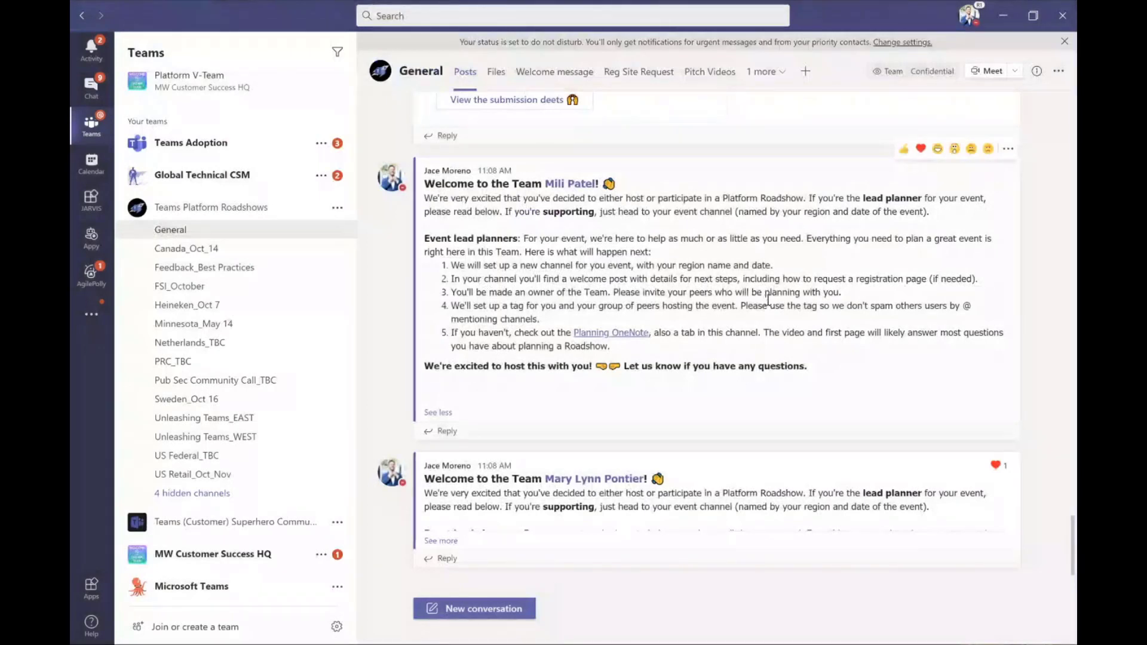
mouse_move(453, 265)
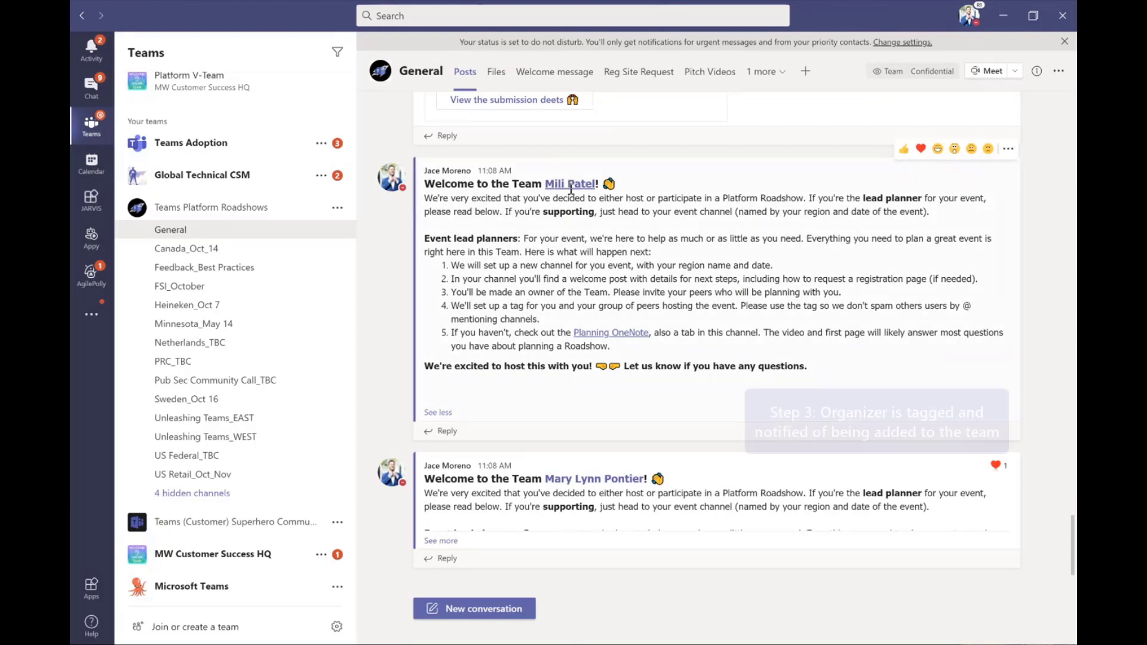
mouse_move(570, 184)
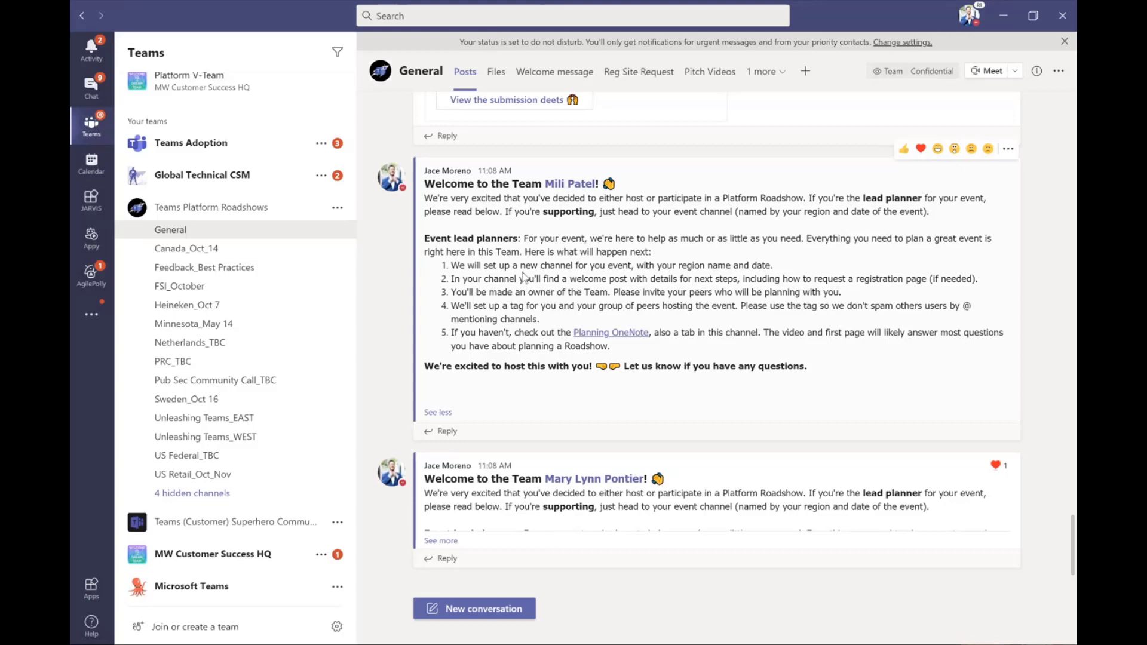
mouse_move(485, 264)
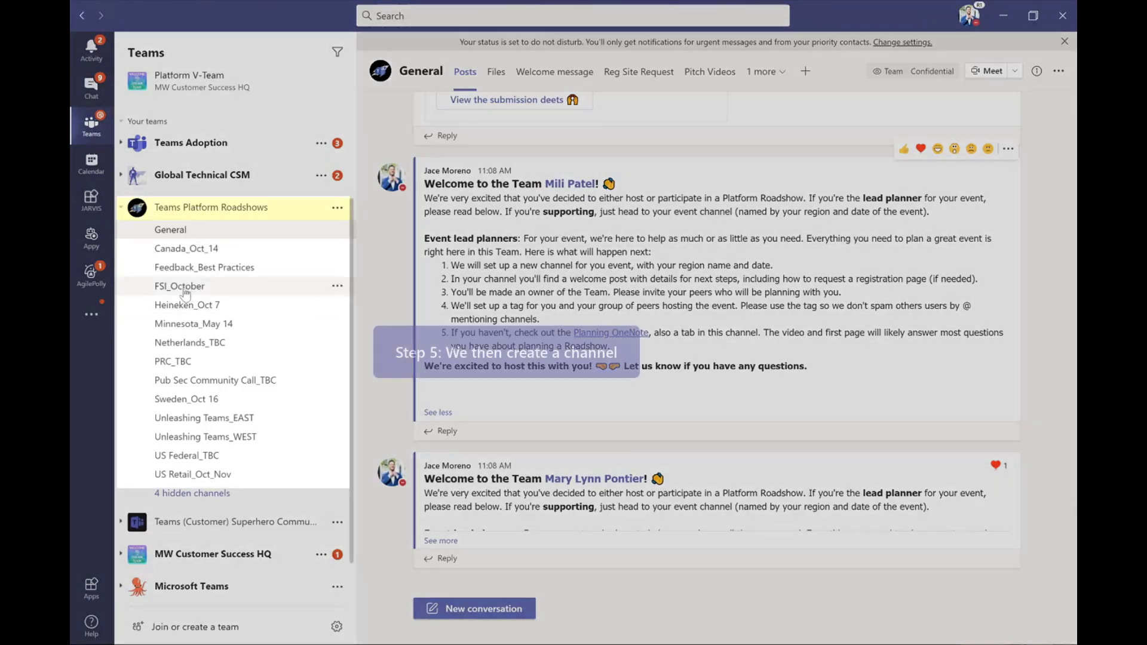
mouse_move(193, 324)
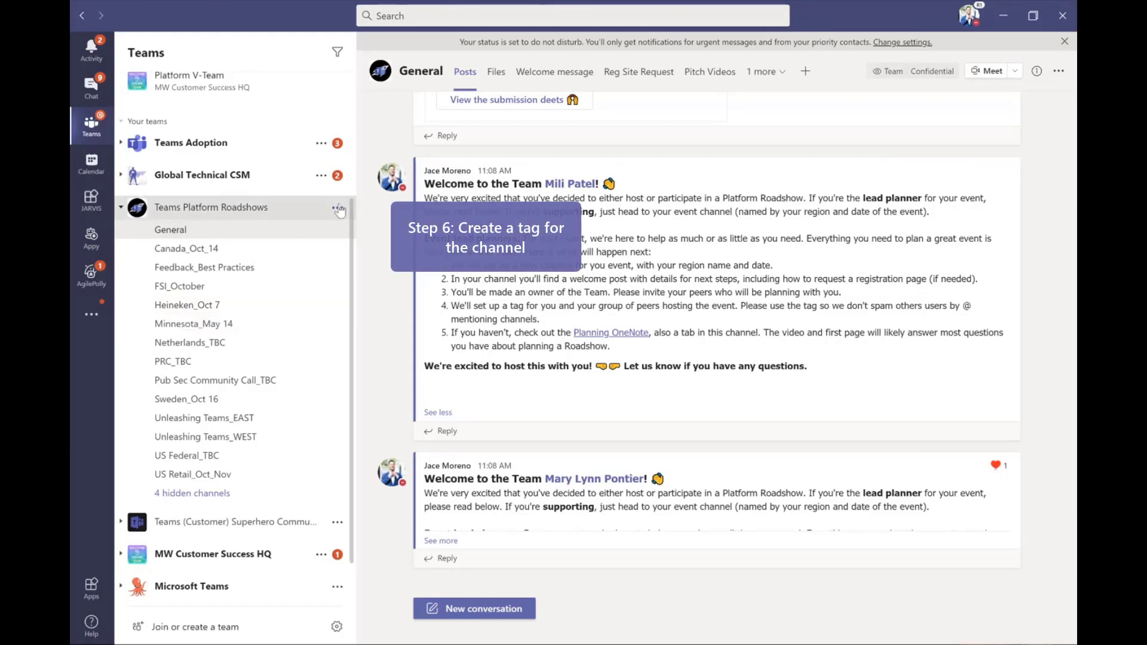
Step: Reach Manage tags from the Teams Platform Roadshows team options
left_click(337, 207)
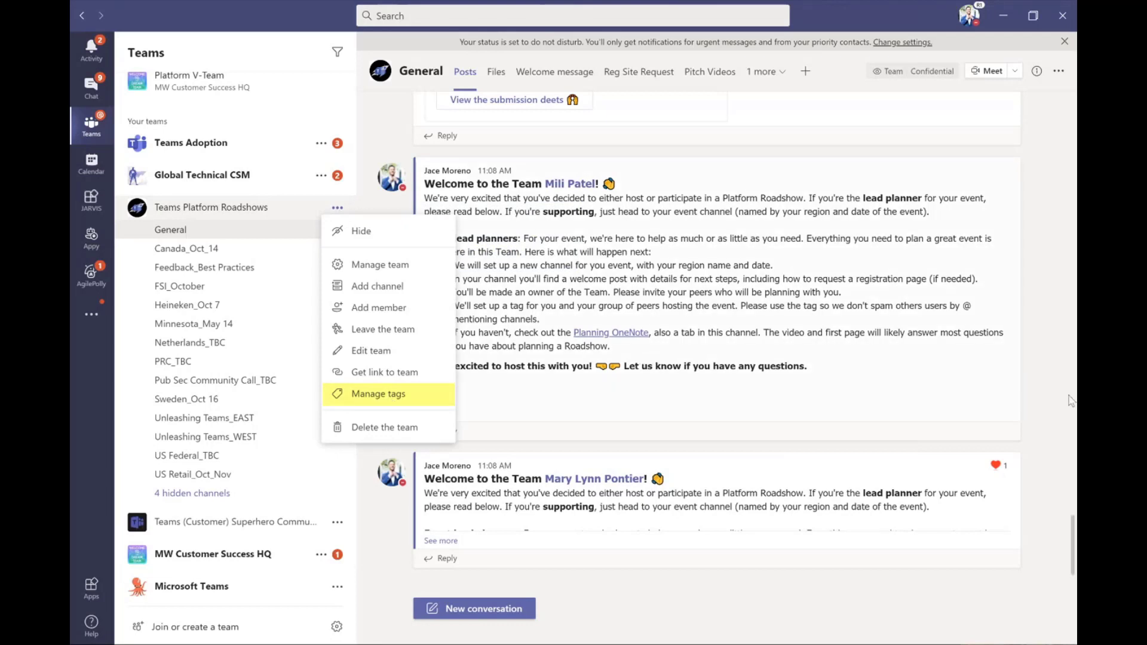
mouse_move(1050, 383)
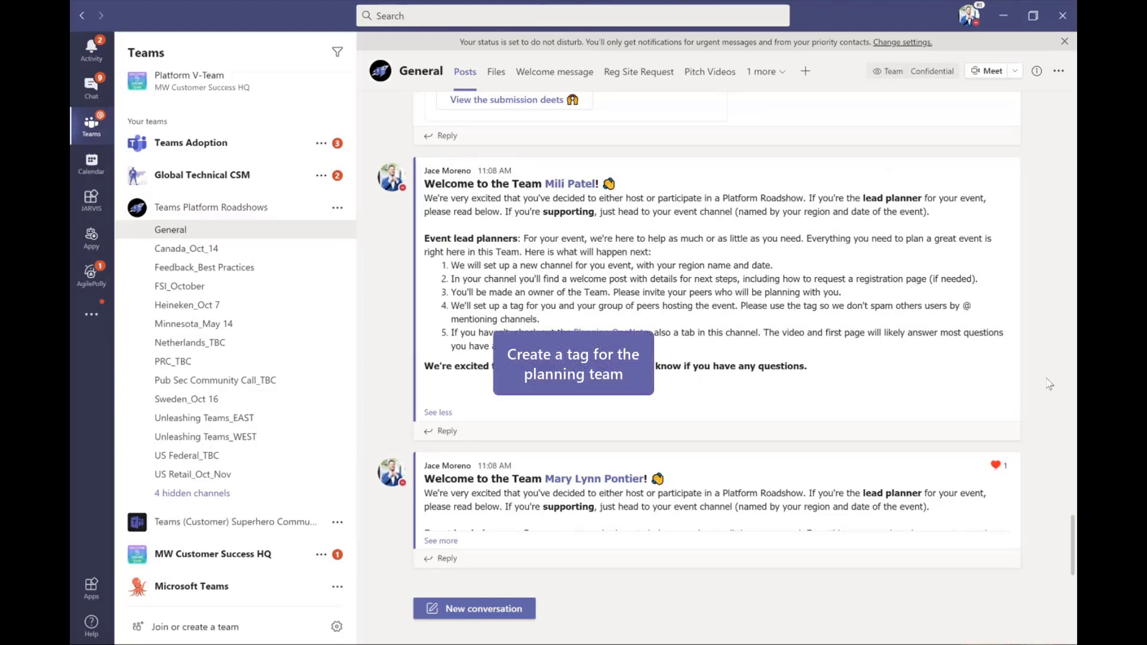
mouse_move(210, 312)
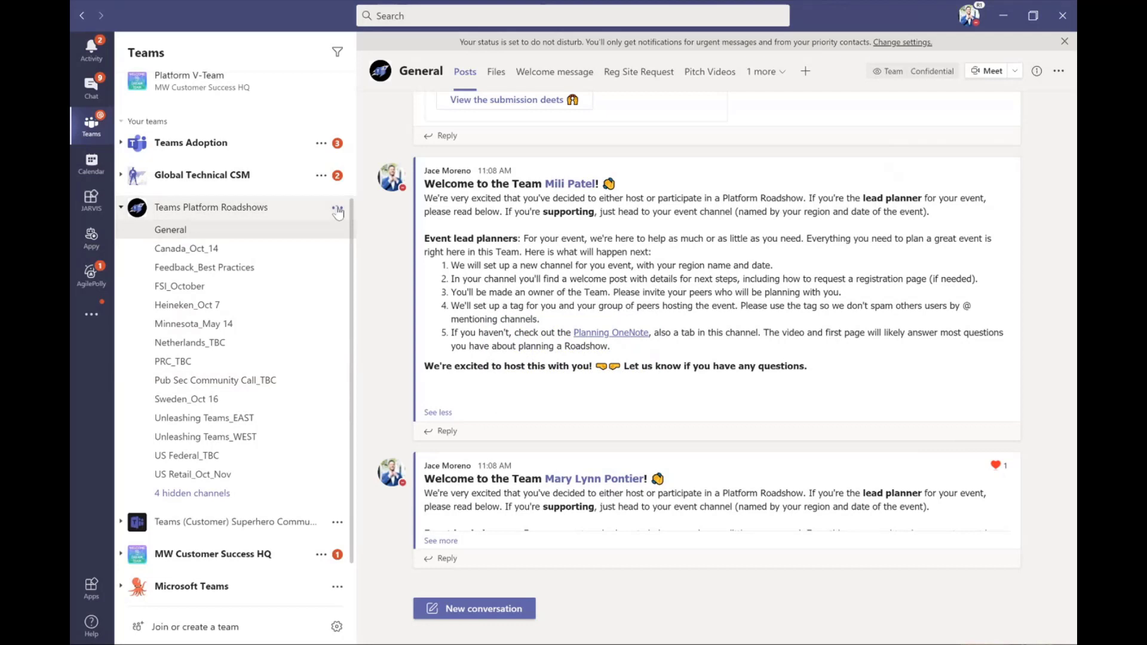
left_click(337, 207)
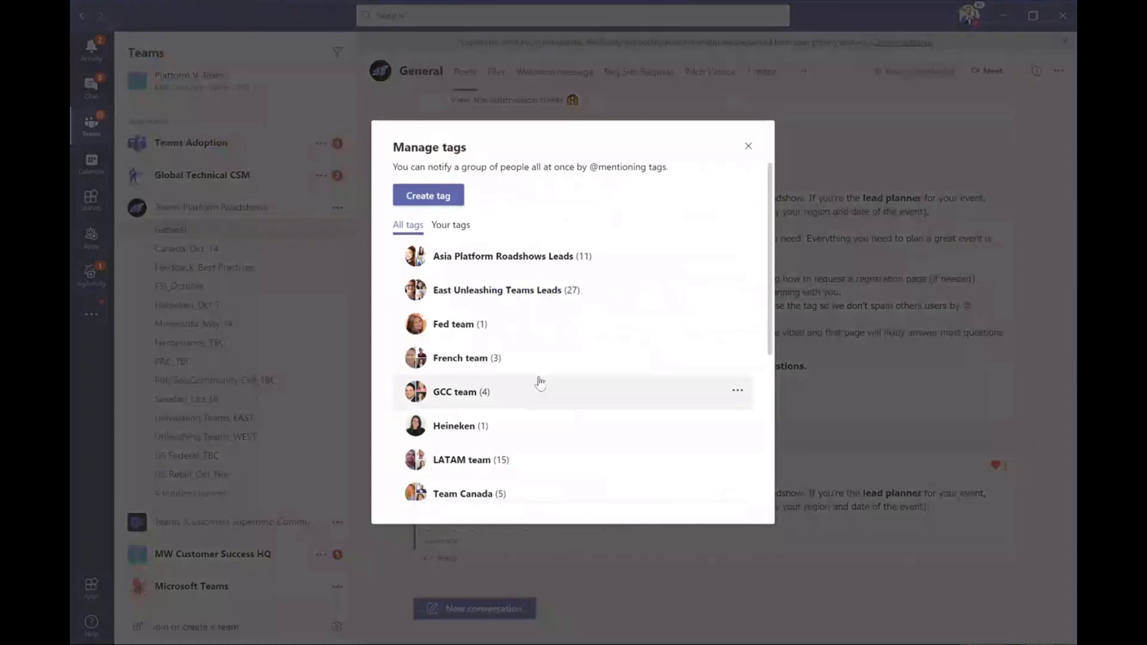
Step: Browse the All tags list (LATAM team, Team Canada), then close the tag manager
scroll("down", 3)
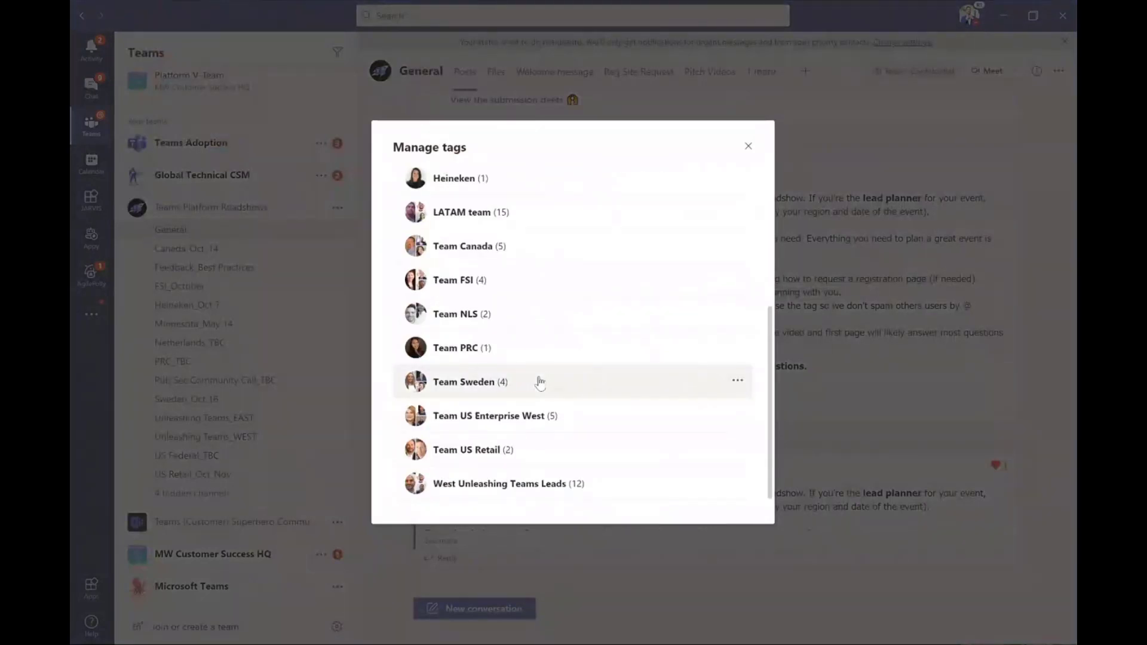
mouse_move(564, 280)
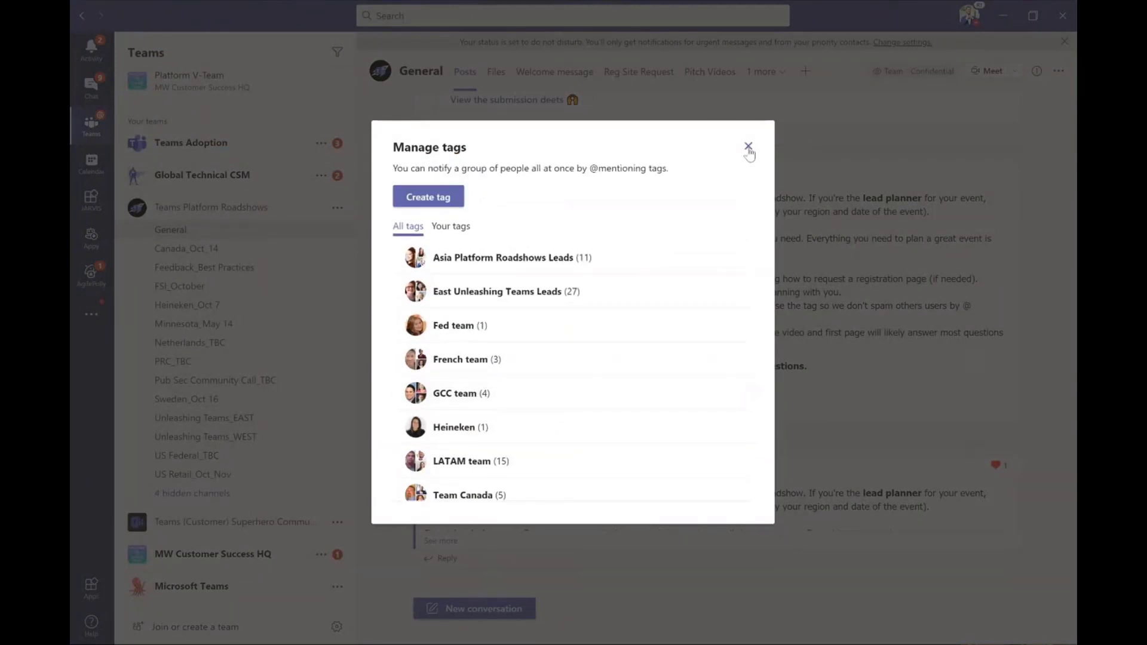
left_click(747, 147)
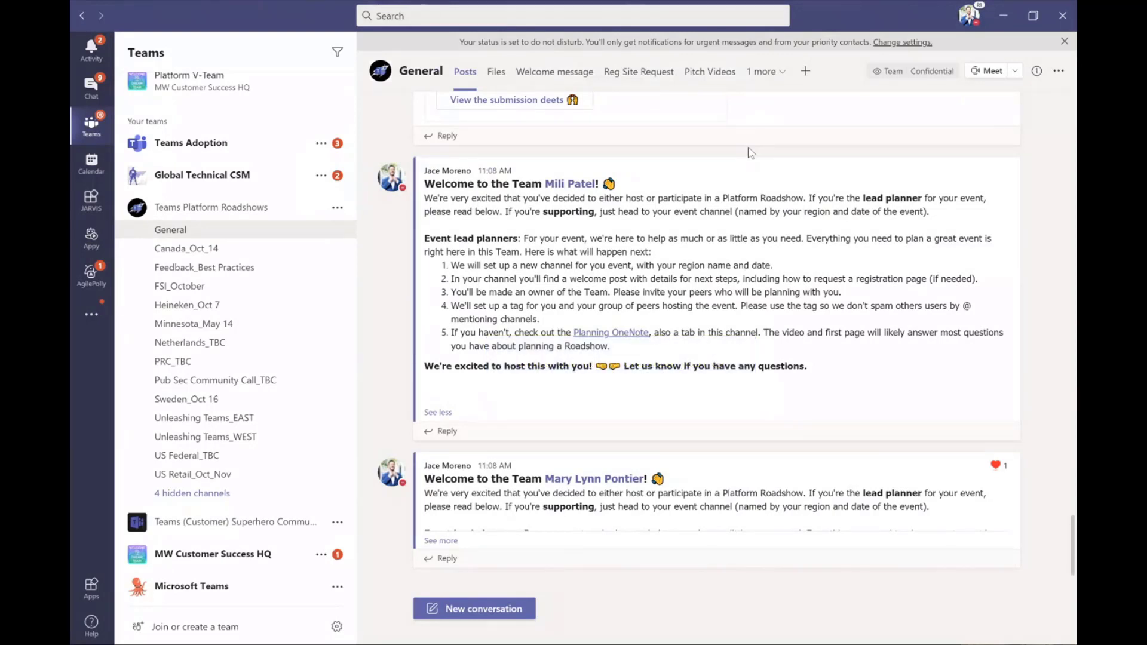
mouse_move(555, 71)
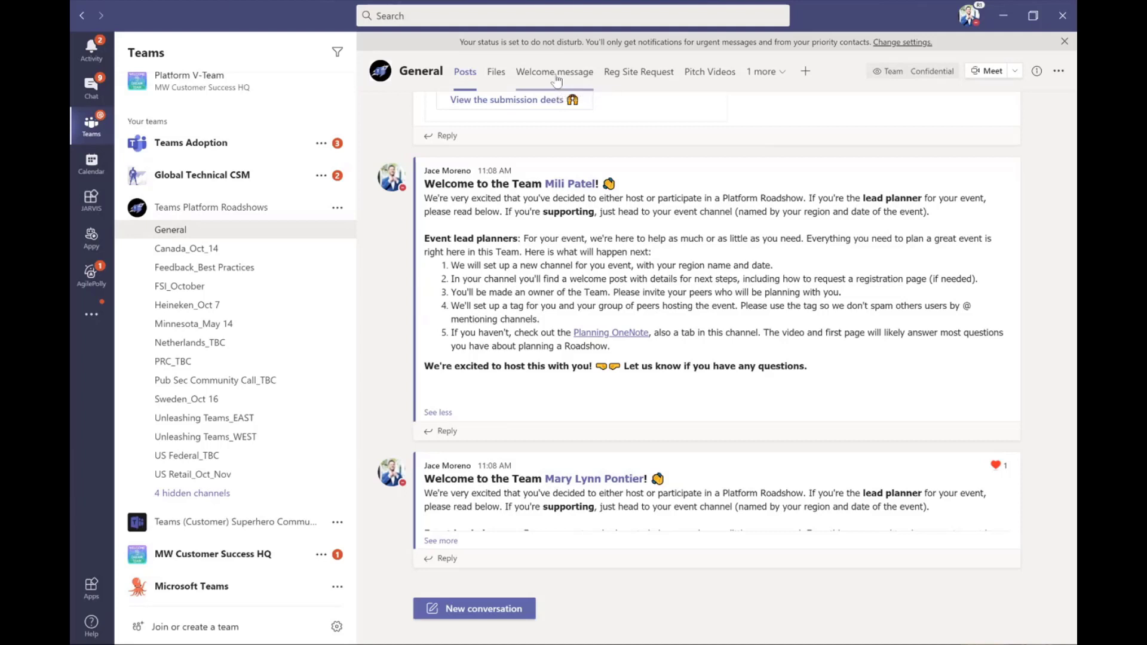
Step: Show the General channel's Welcome message wiki and start editing its intro content
left_click(553, 71)
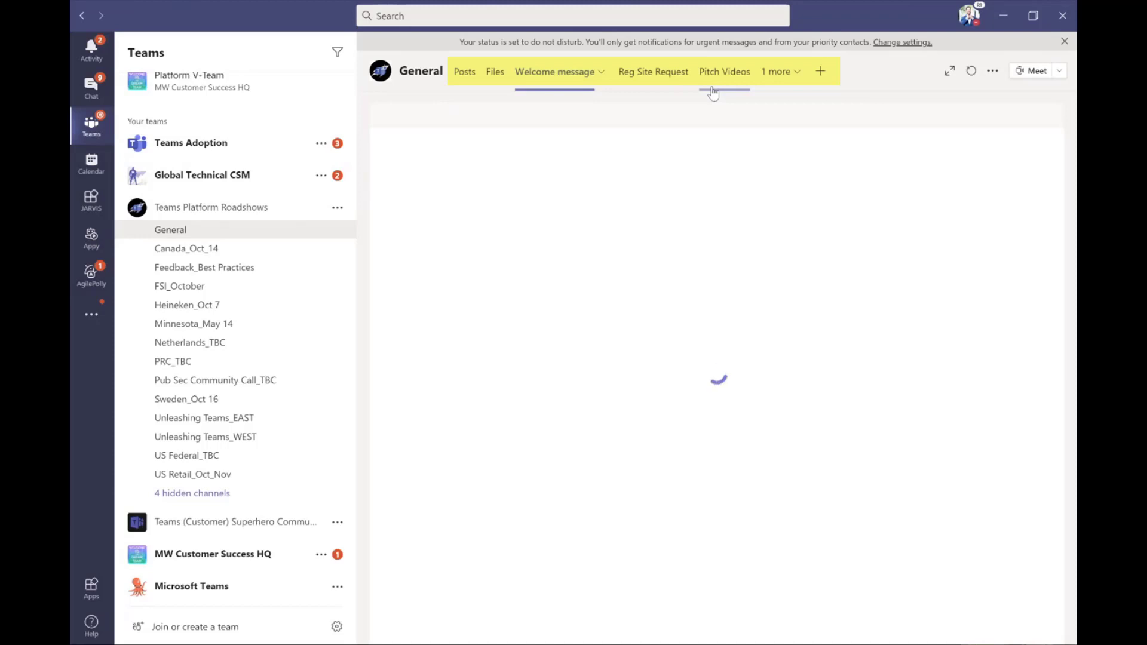
left_click(555, 71)
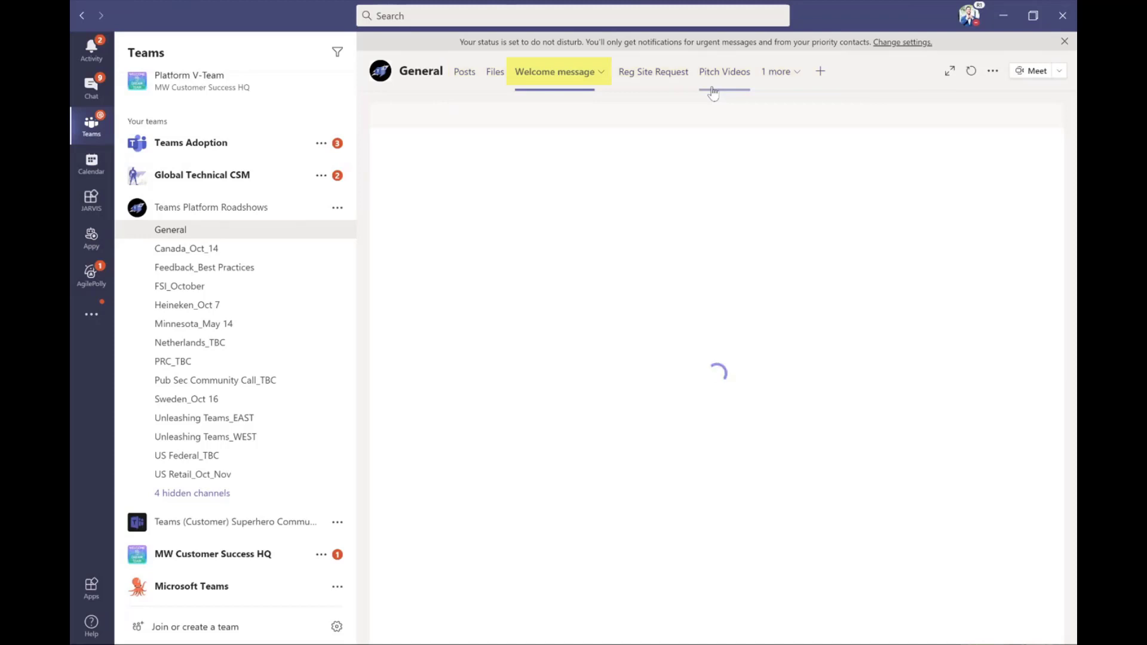
left_click(554, 72)
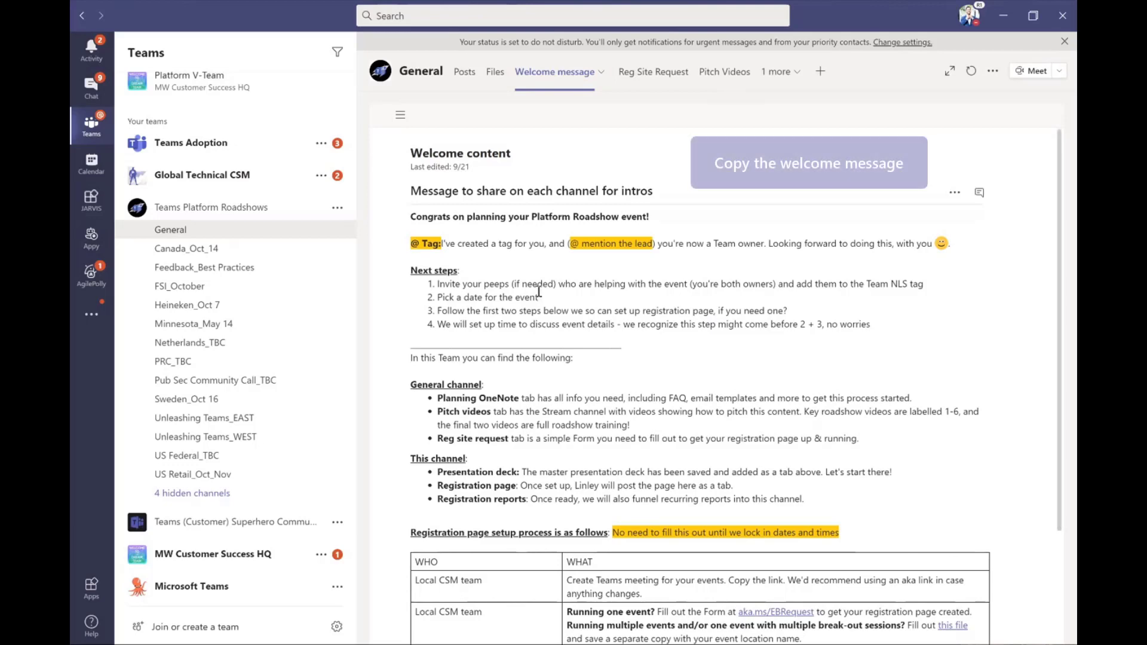
left_click(539, 298)
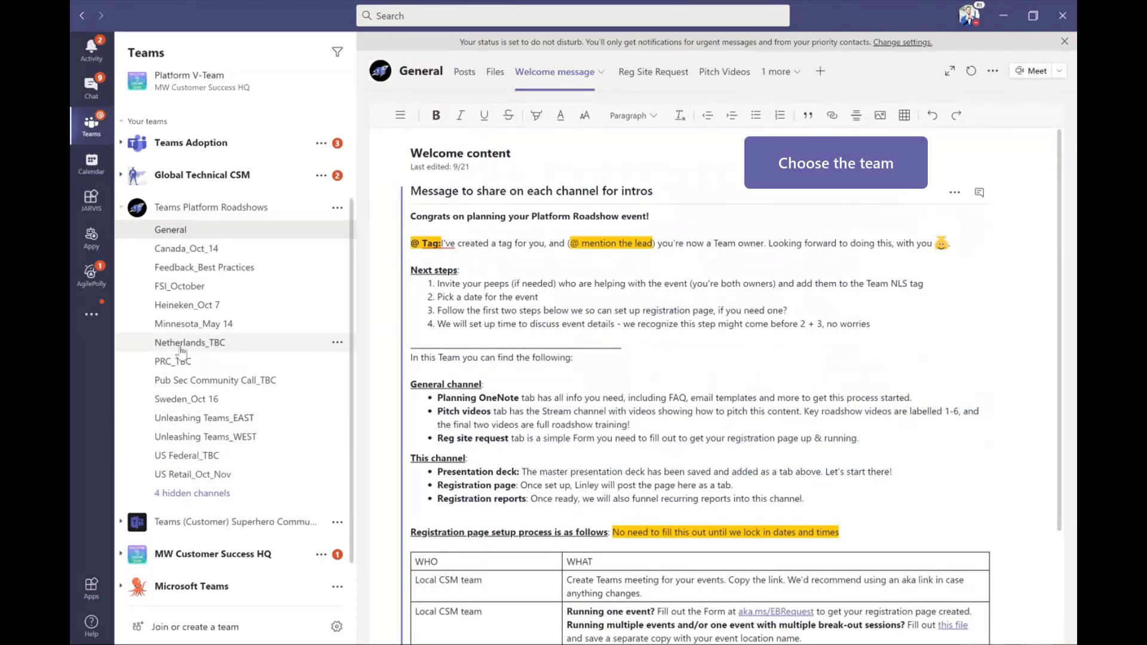
Step: Expand and read the Netherlands_TBC roadshow welcome post, then return to General posts
left_click(189, 342)
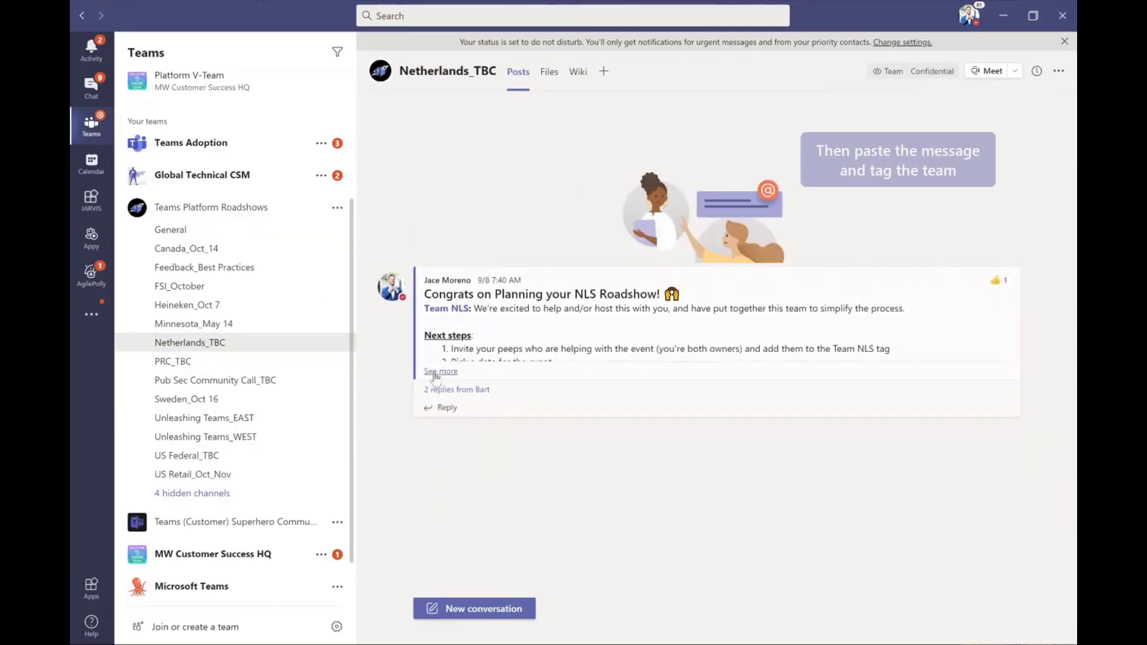
left_click(440, 370)
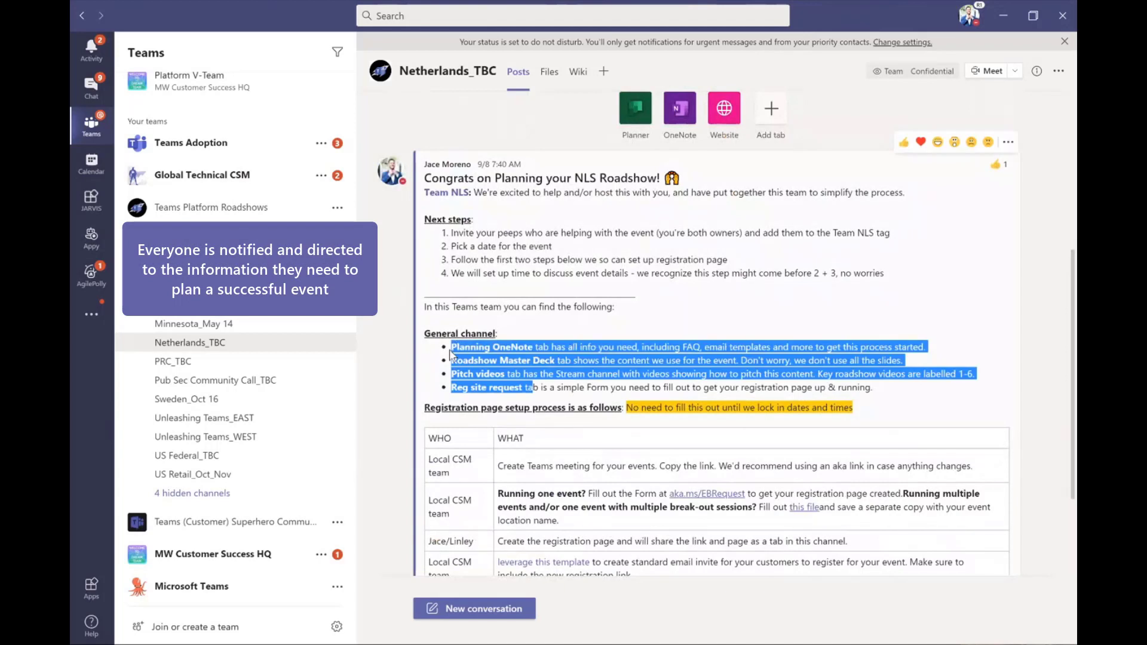
left_click(210, 207)
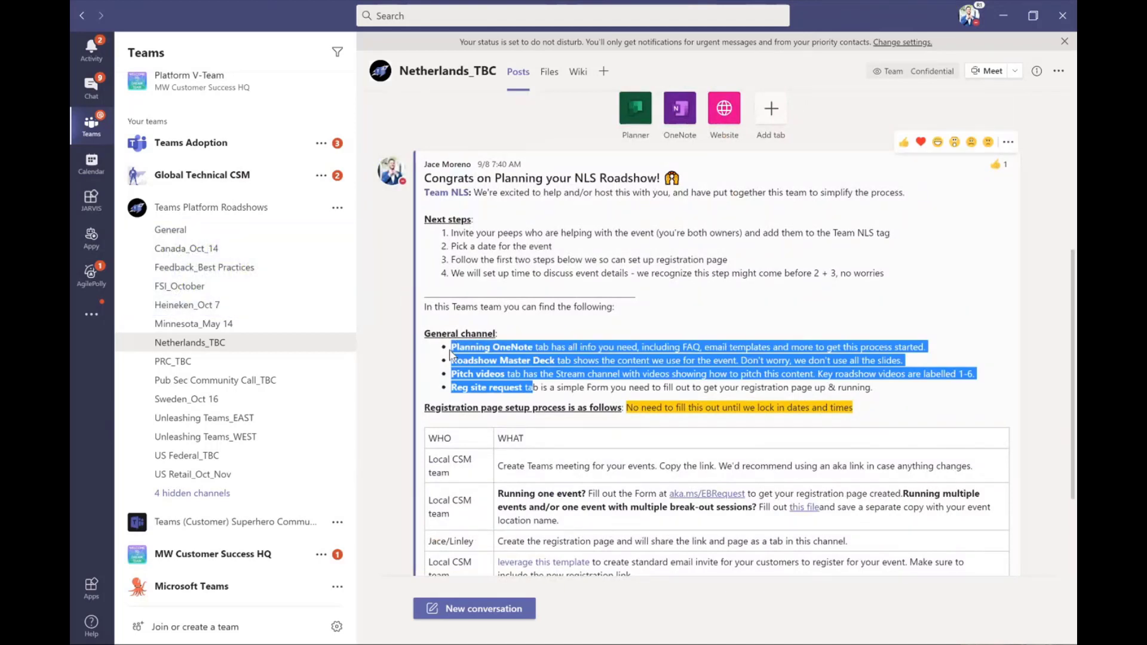
left_click(472, 399)
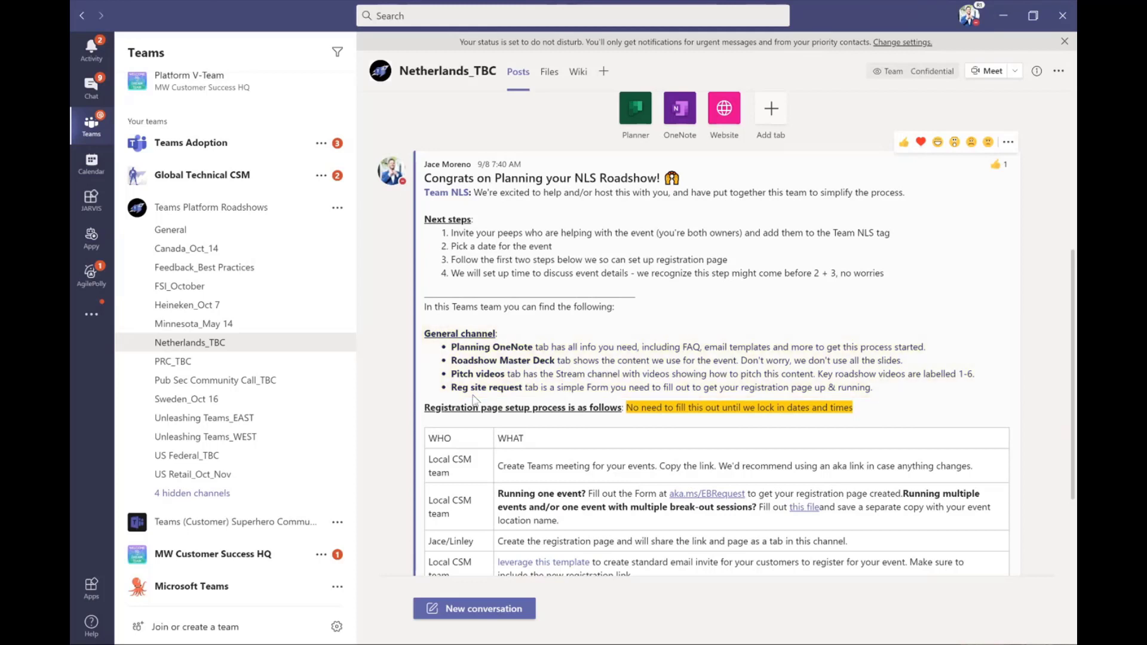
scroll("down", 3)
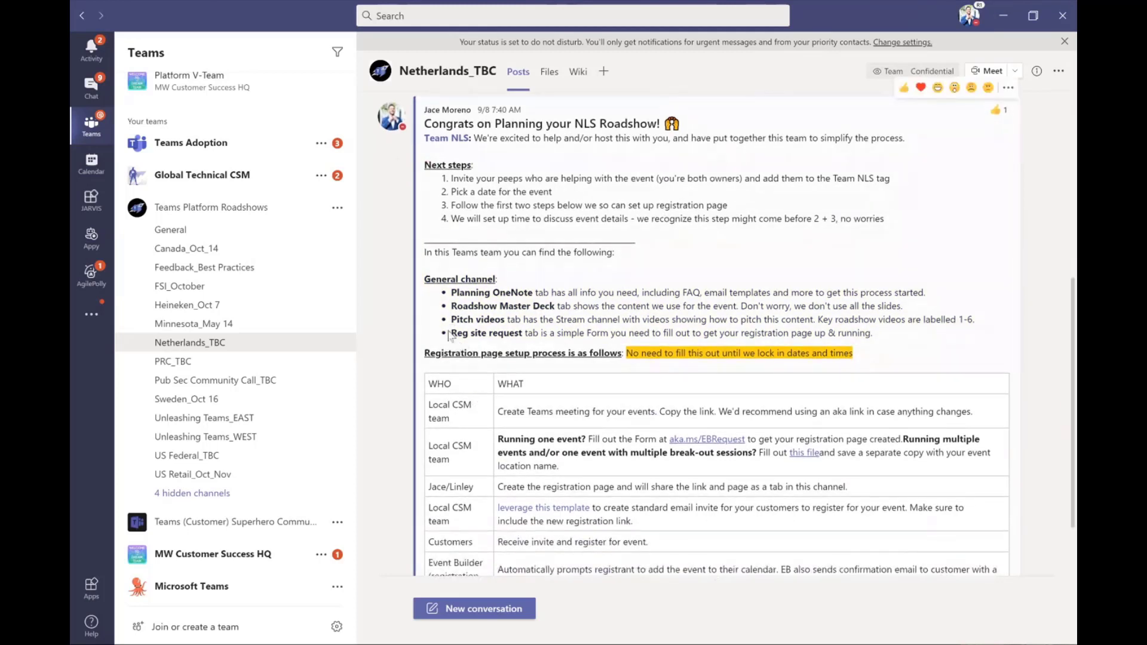
double_click(486, 333)
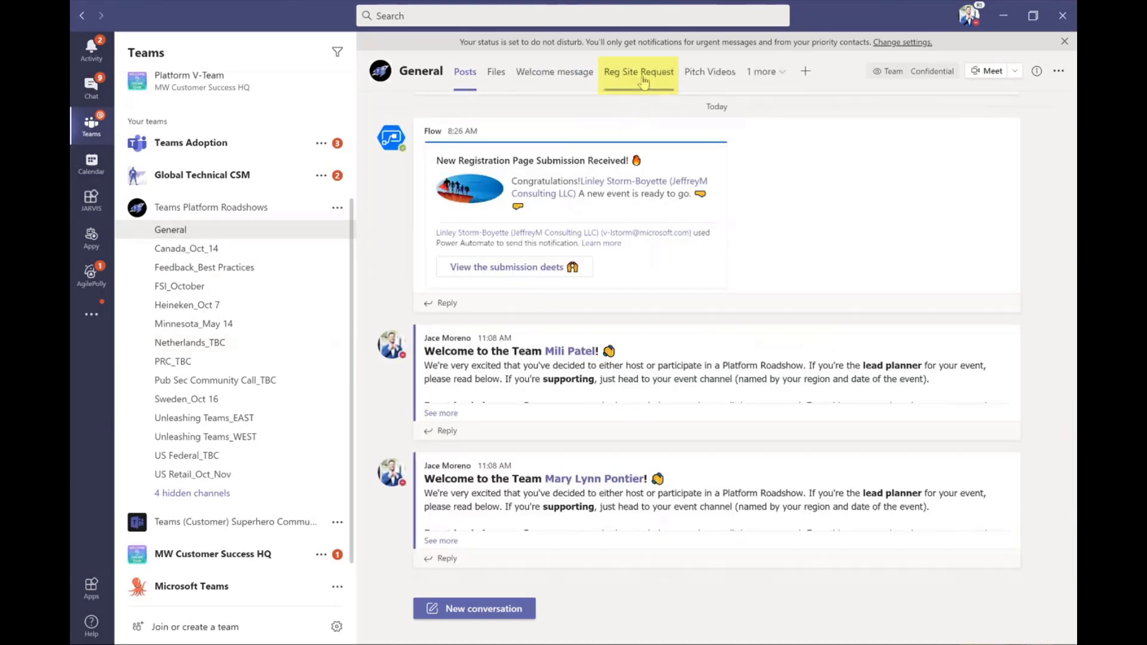
left_click(638, 71)
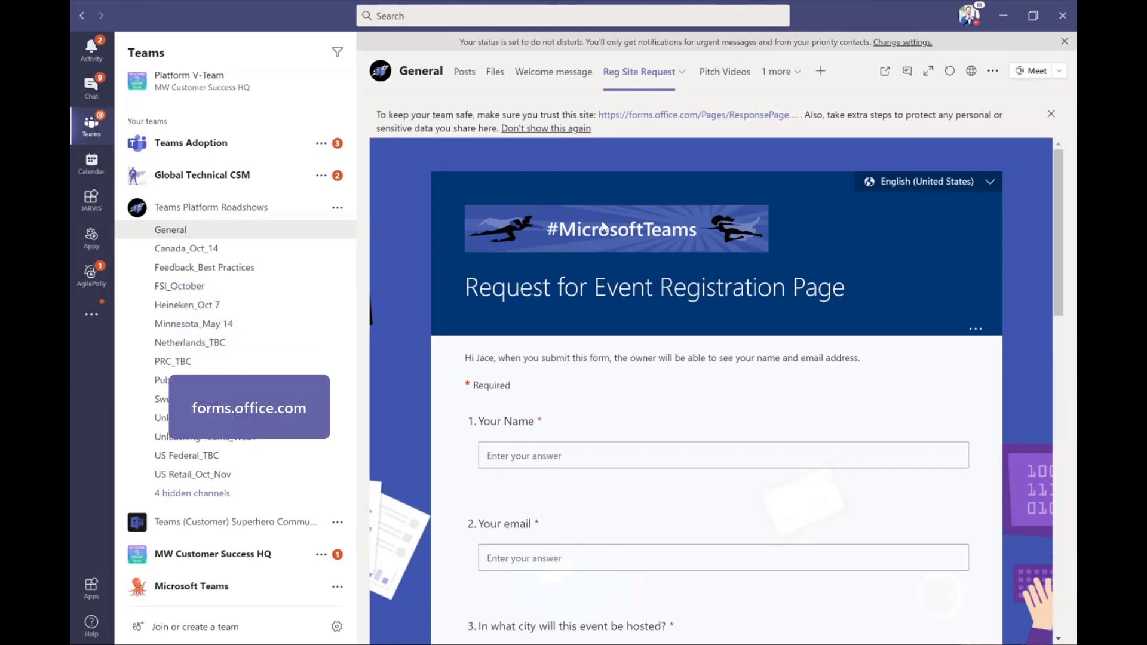
scroll("down", 3)
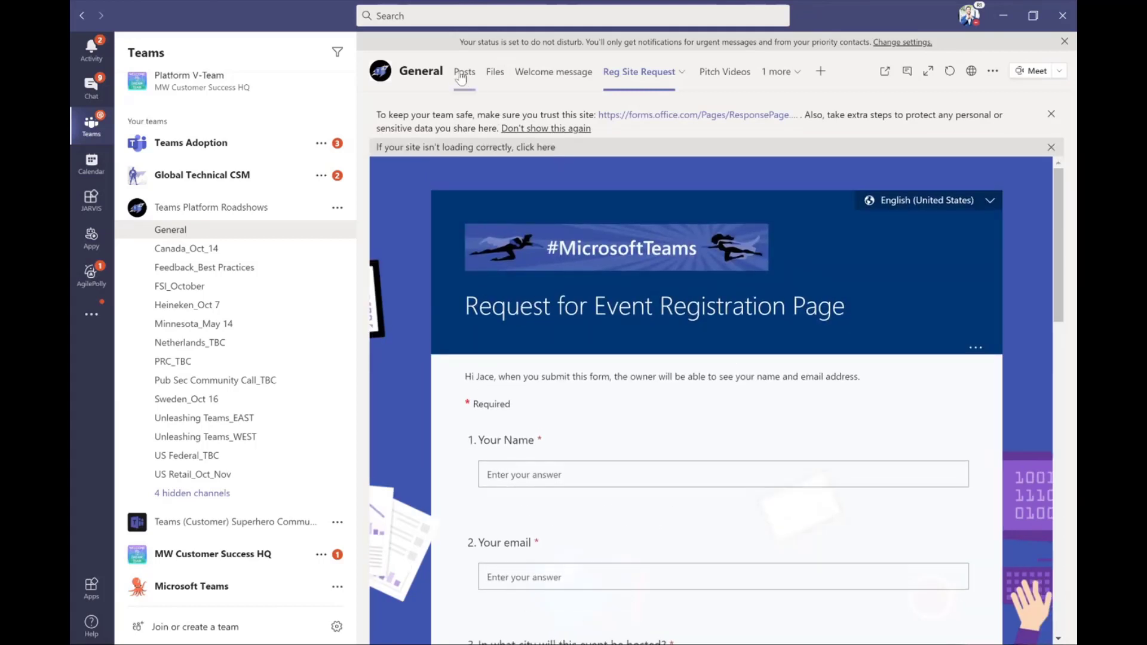
left_click(465, 71)
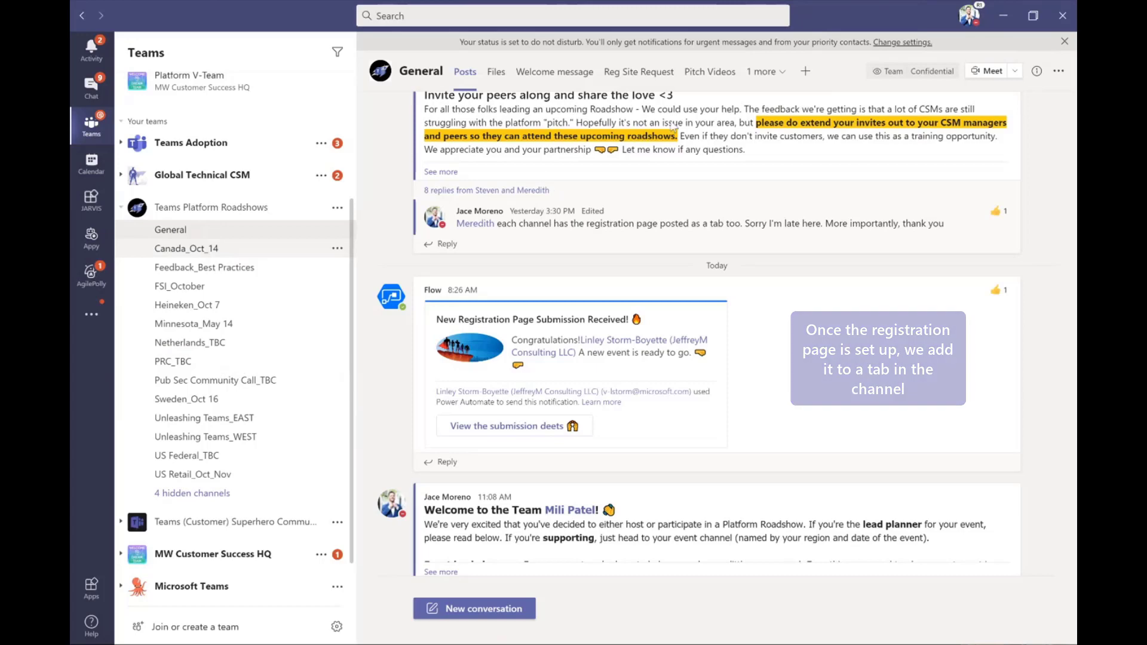
Step: In Canada_Oct_14 browse the add-a-tab app gallery including Website, add nothing, return to General
left_click(187, 248)
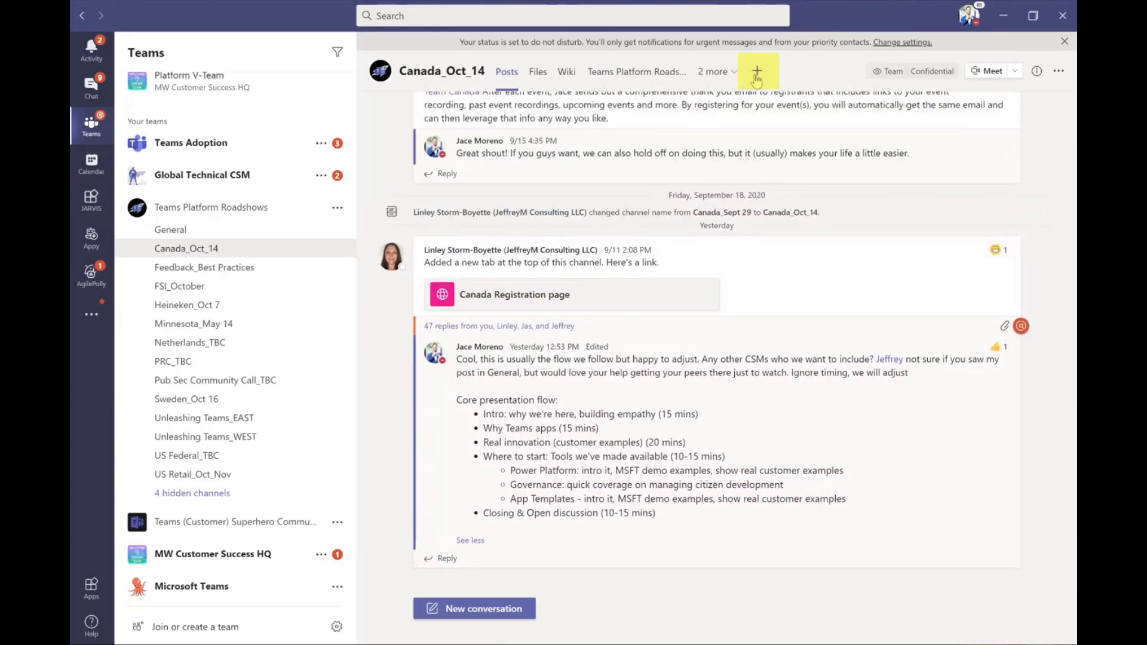
left_click(757, 70)
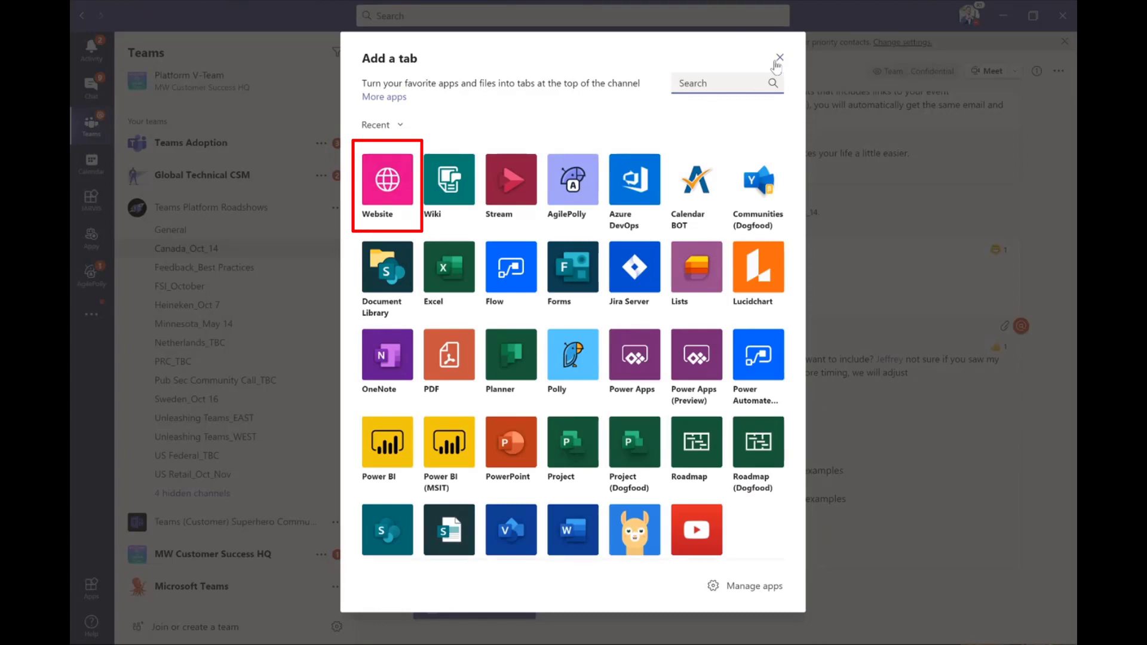
left_click(779, 57)
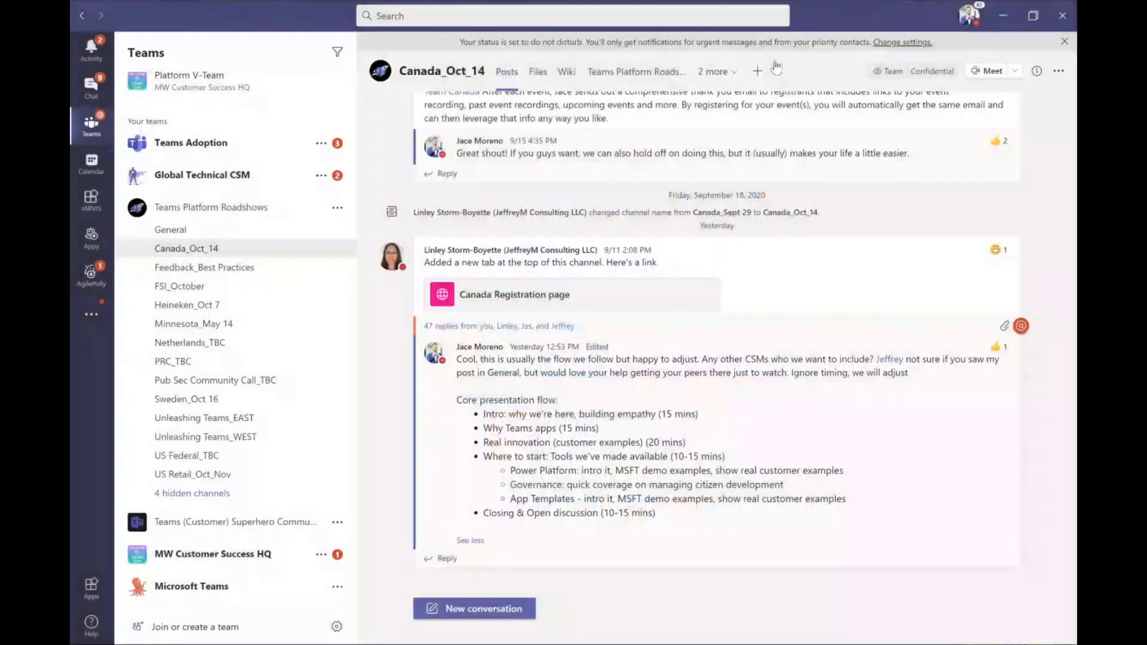
mouse_move(778, 66)
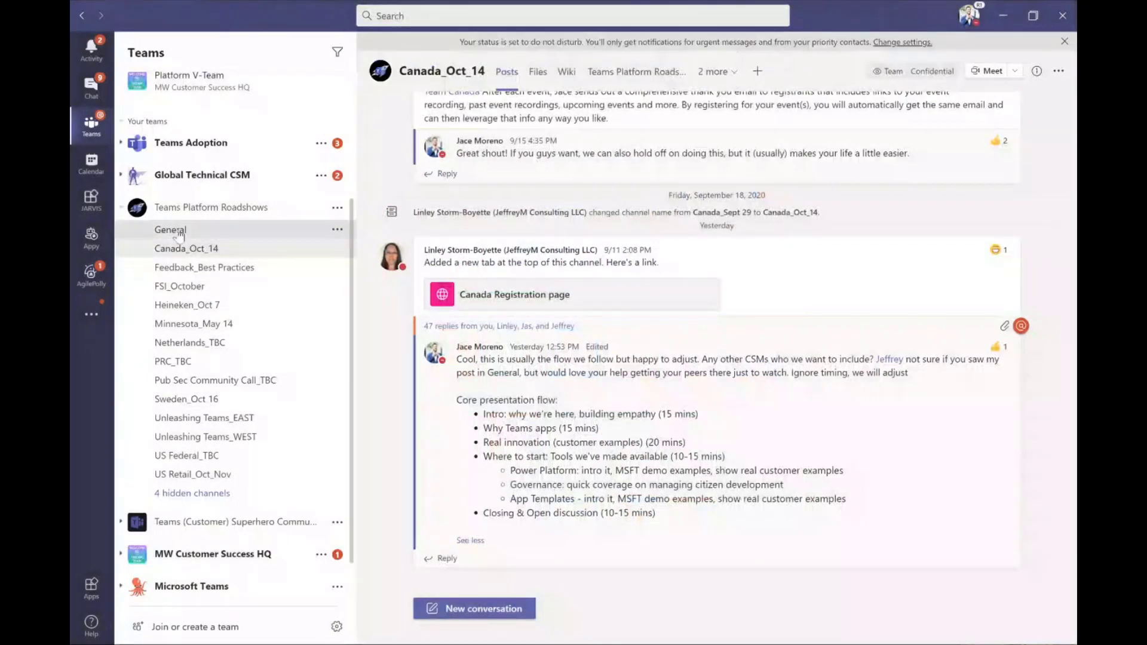
left_click(170, 229)
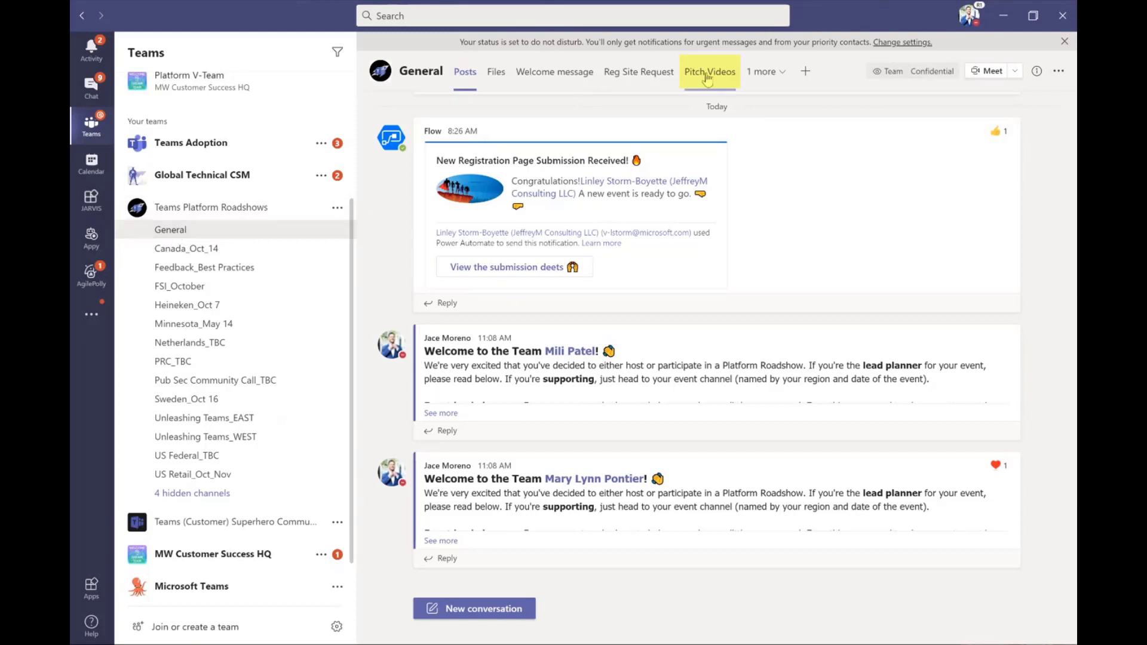
left_click(708, 70)
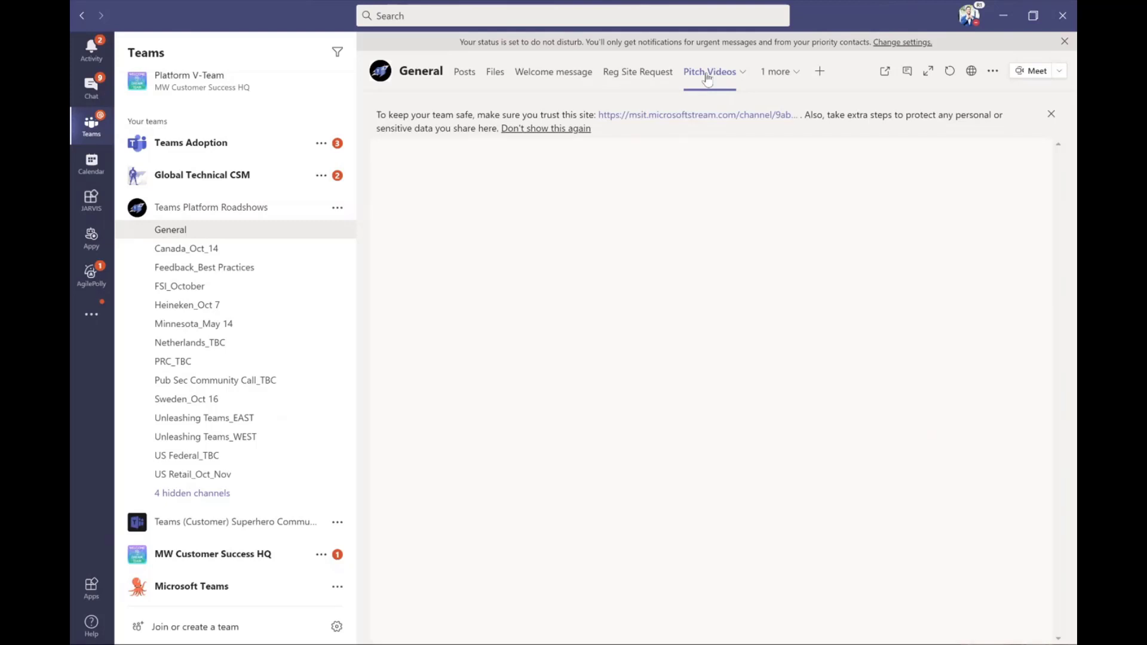
left_click(708, 72)
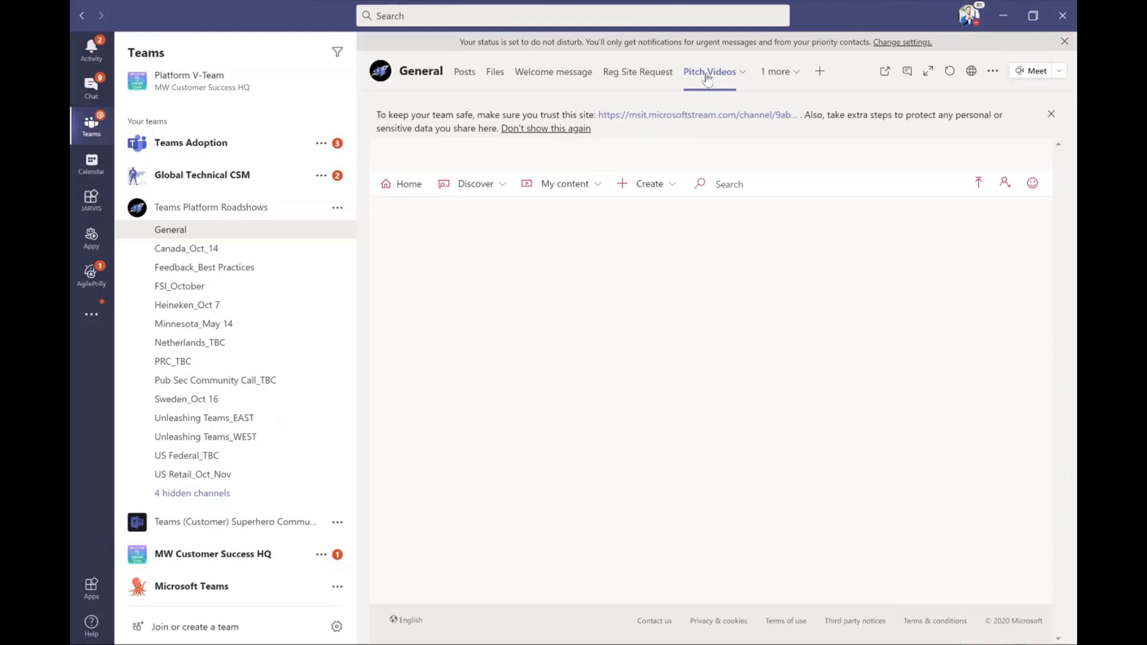
left_click(708, 71)
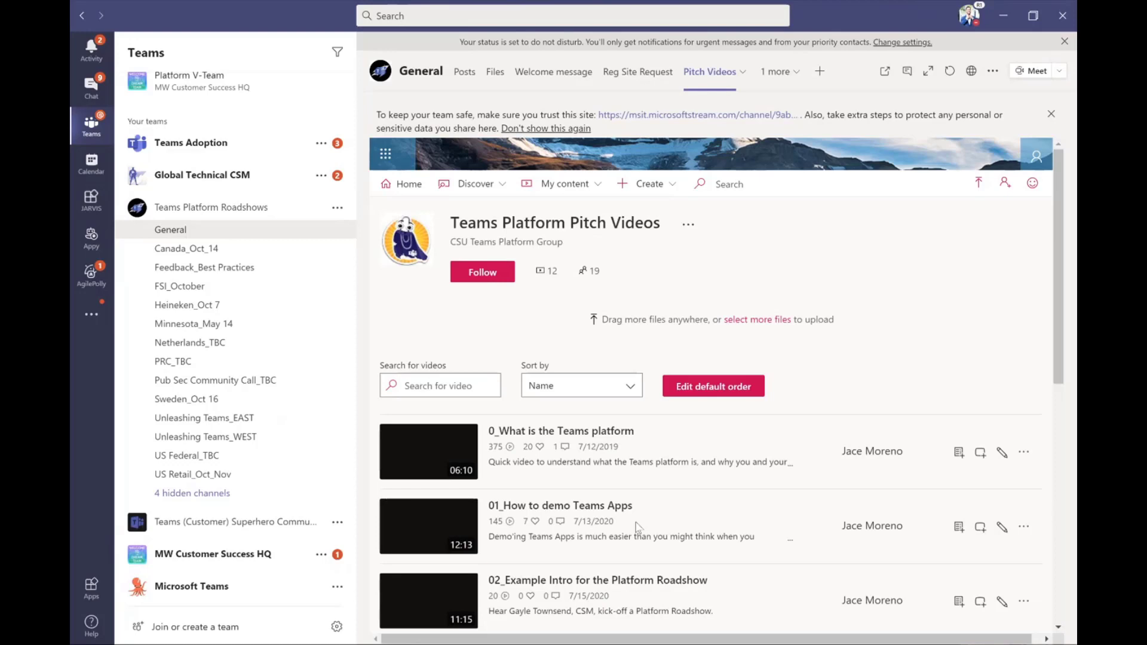
scroll("down", 3)
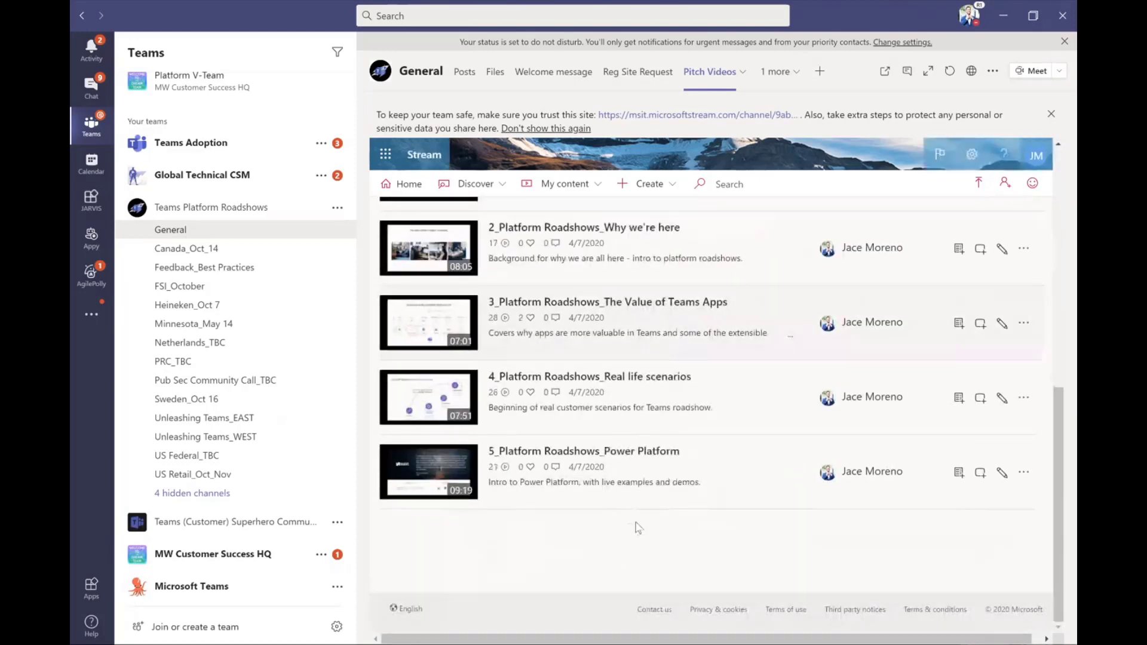
scroll("down", 3)
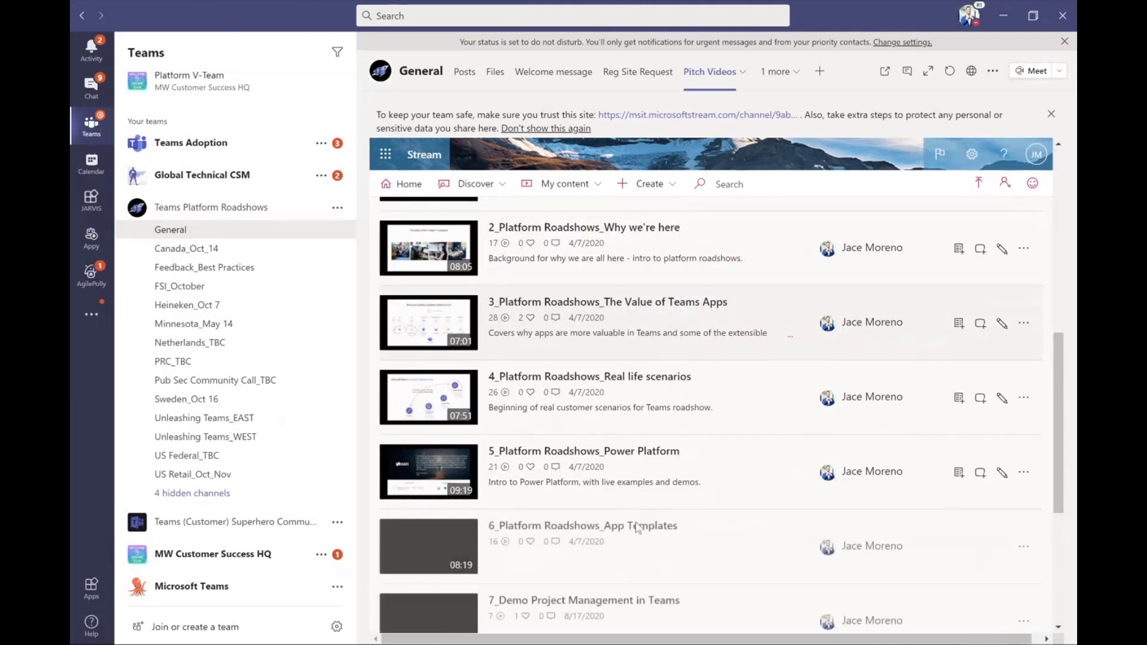